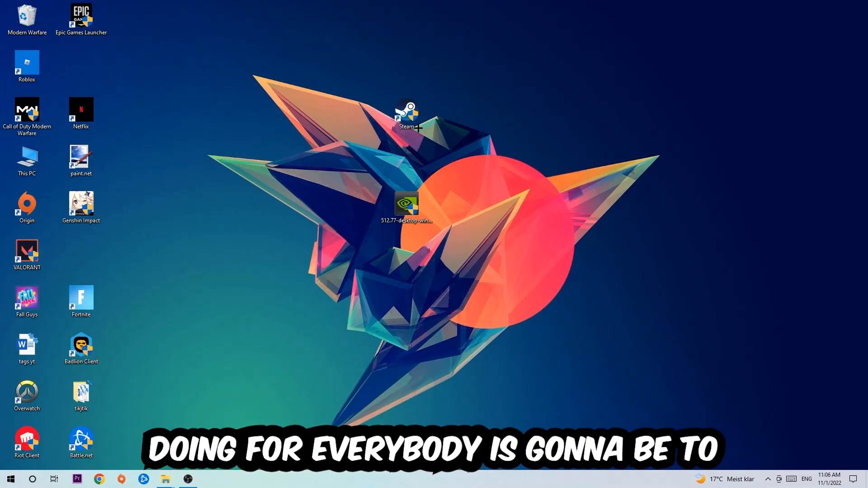
# - Bring up the taskbar menu to launch Task Manager
pyautogui.rightClick(315, 479)
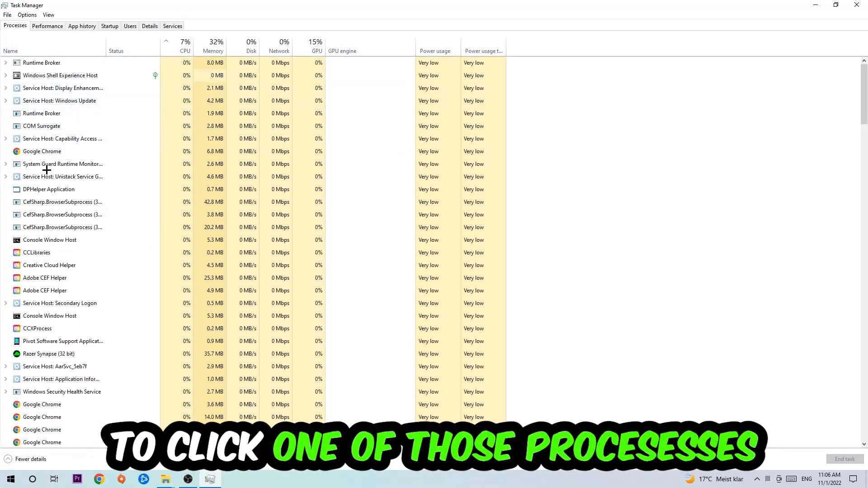
# - End the Google Chrome process and close Task Manager
pyautogui.click(42, 151)
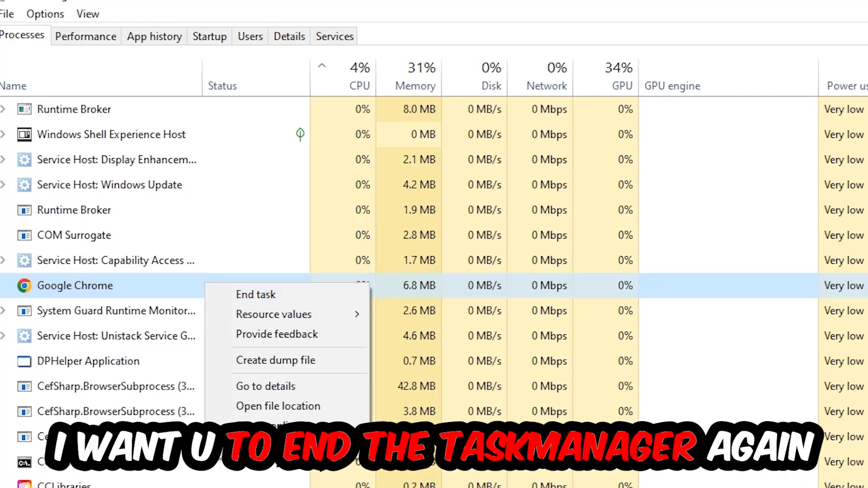
pyautogui.click(256, 293)
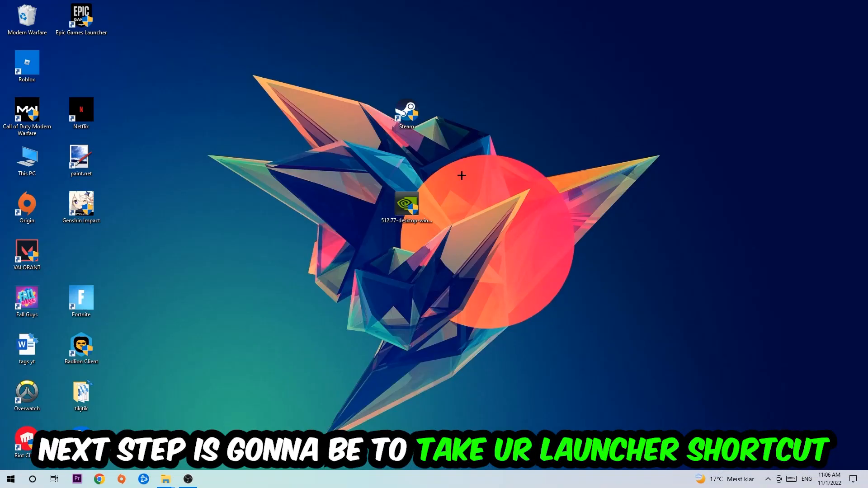
# - Reposition the Steam shortcut near the top centre and bring up its context menu
pyautogui.moveTo(407, 114); pyautogui.dragTo(514, 161)
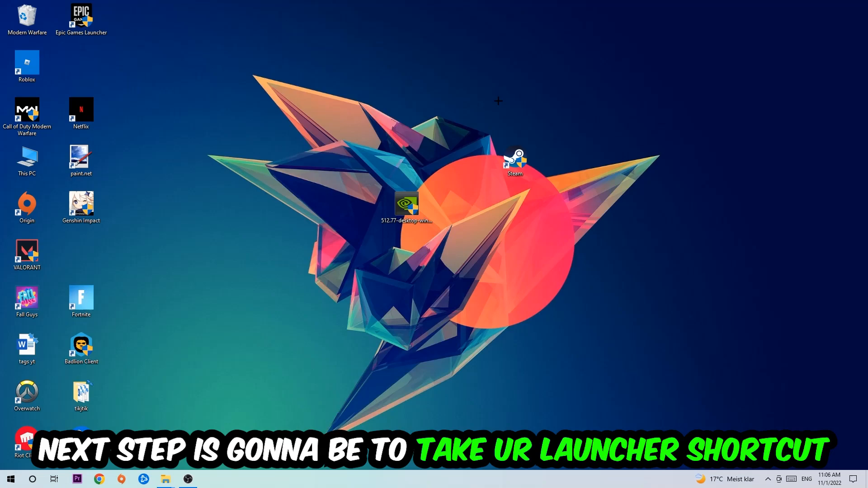
pyautogui.moveTo(515, 161); pyautogui.dragTo(423, 124)
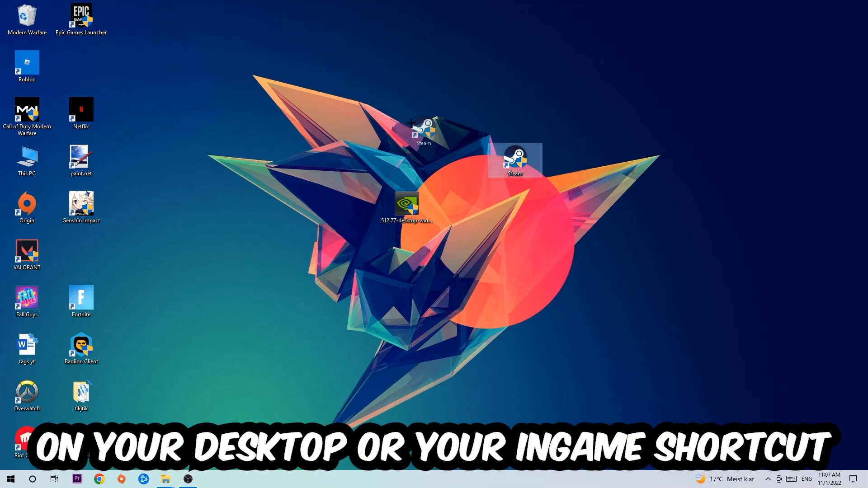
pyautogui.rightClick(515, 161)
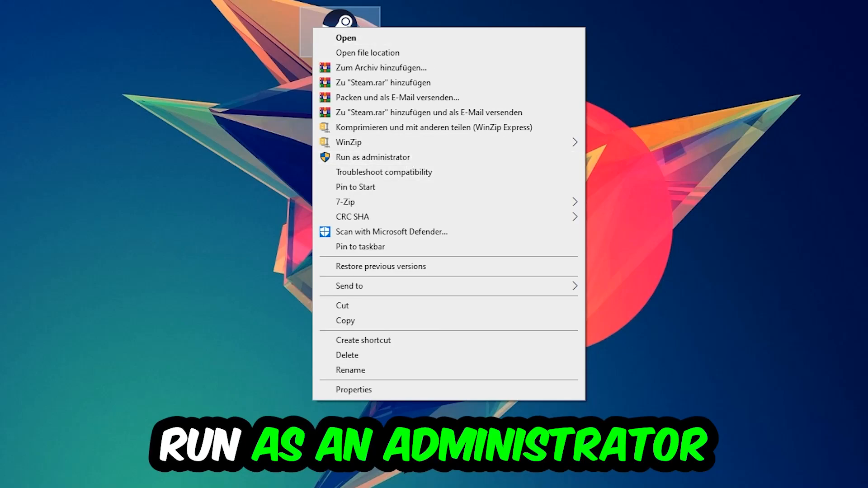
pyautogui.click(372, 156)
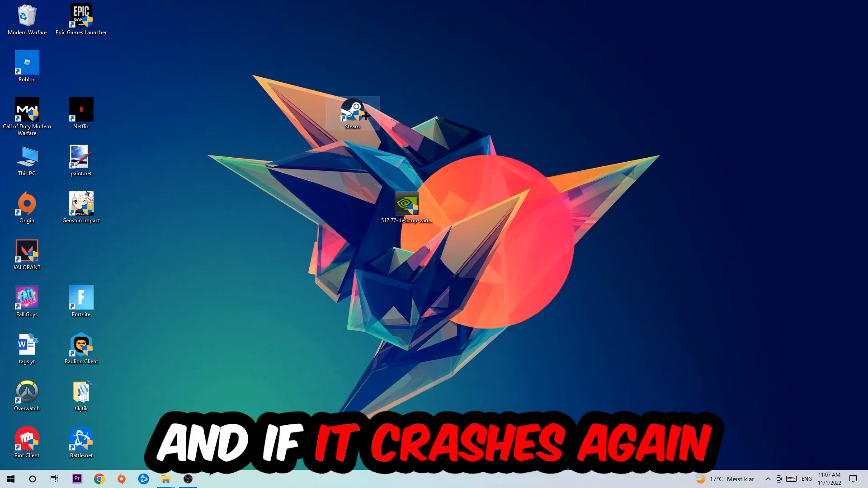
# - Enable Windows 8 compatibility mode and Run as administrator in Steam's properties and confirm
pyautogui.rightClick(352, 114)
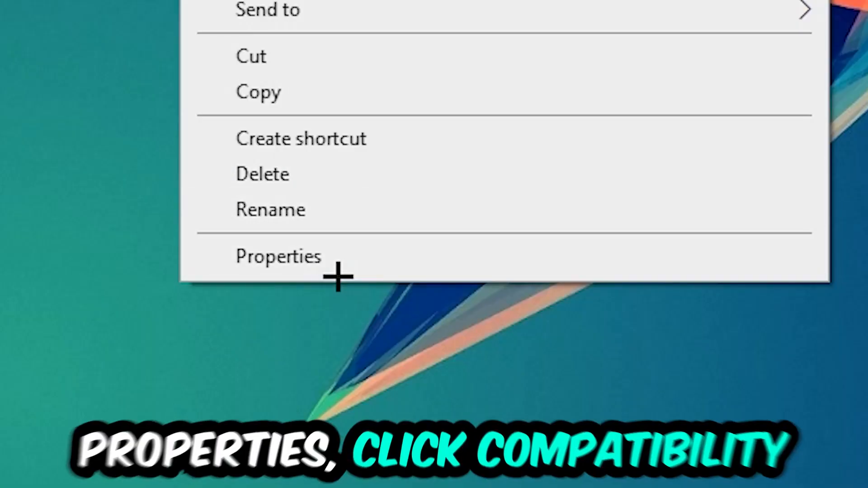
pyautogui.click(279, 256)
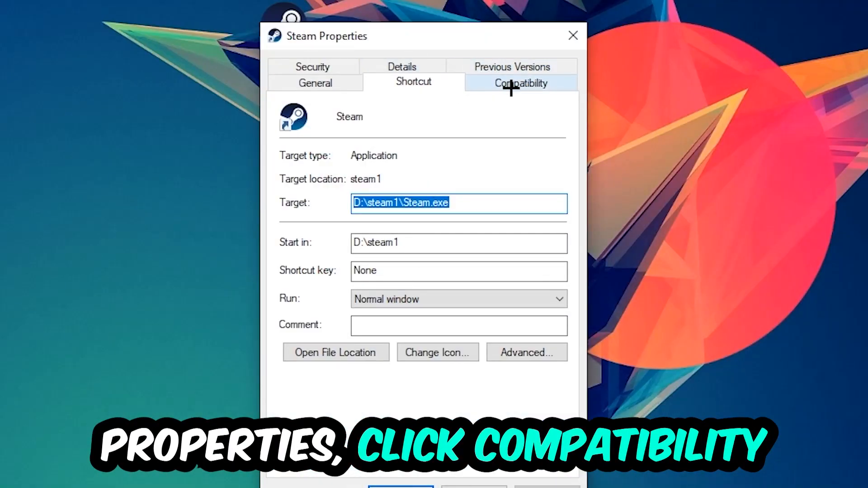
pyautogui.click(519, 83)
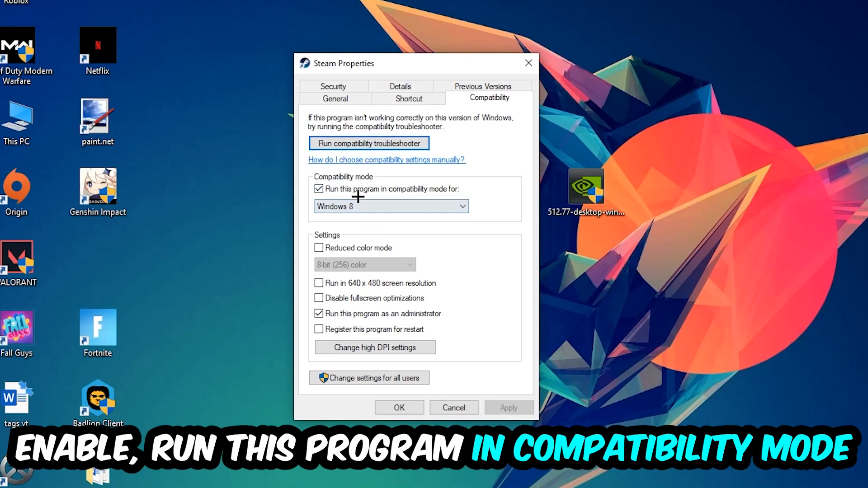
pyautogui.click(391, 206)
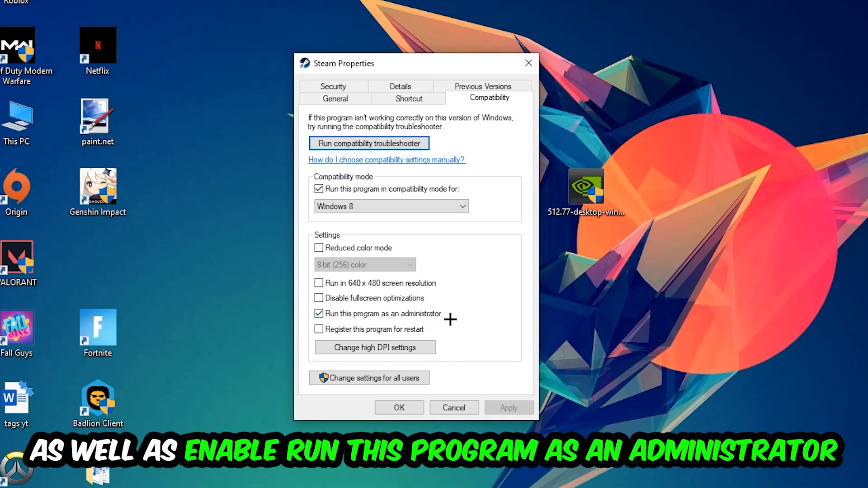
pyautogui.click(398, 408)
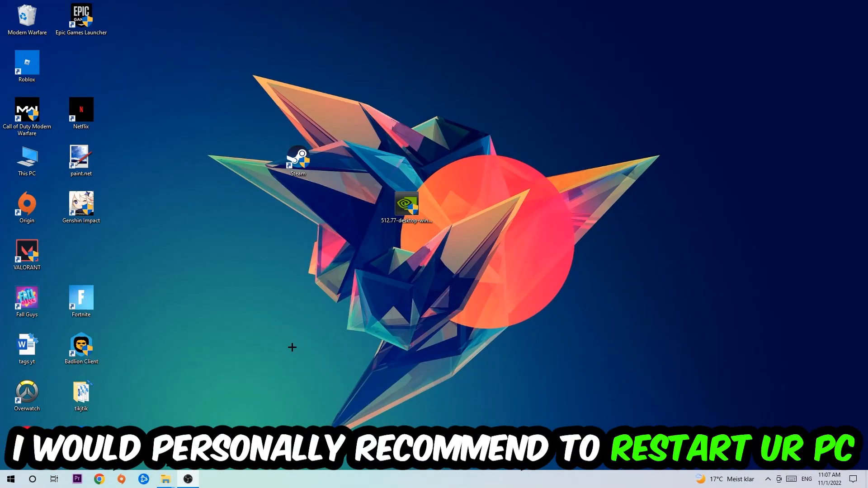
pyautogui.click(297, 161)
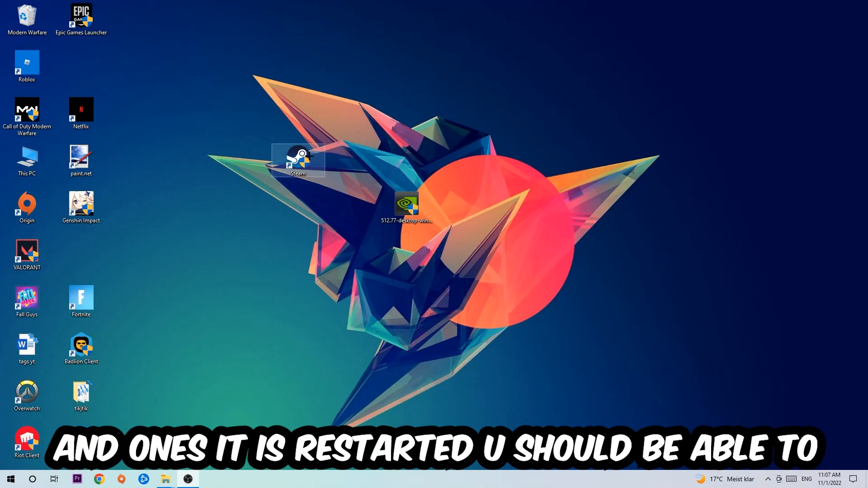